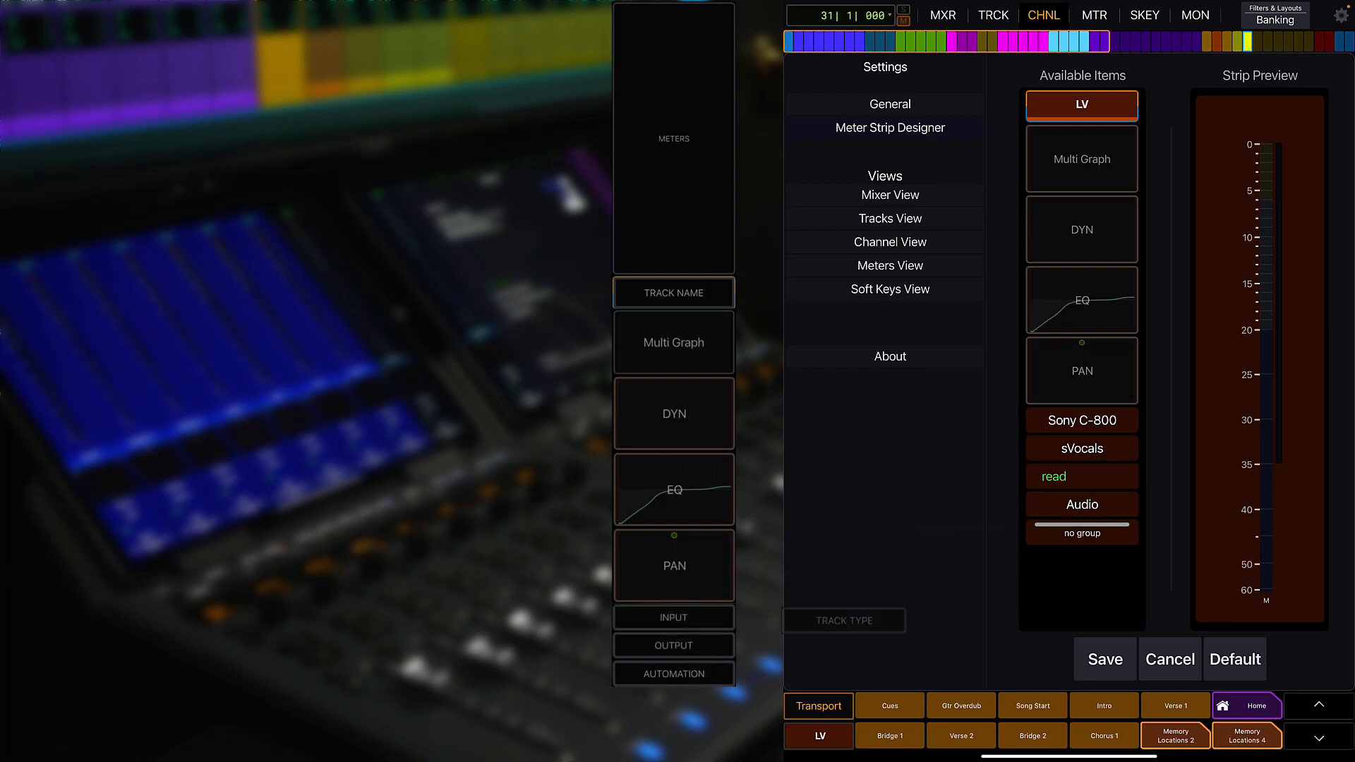
Step: Close Settings to return to the LV track's channel inserts view
left_click(844, 621)
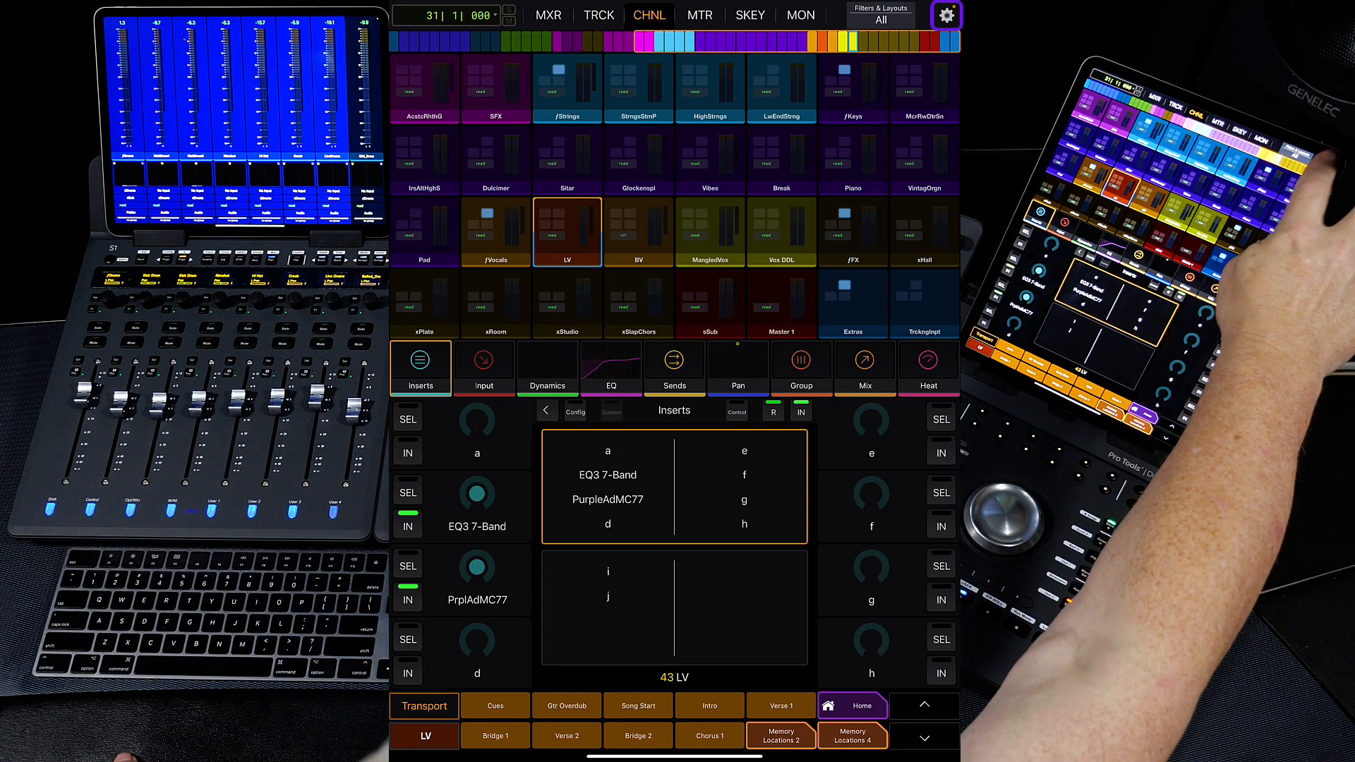
Step: Show the Meter Strip Designer page from the app settings
left_click(945, 14)
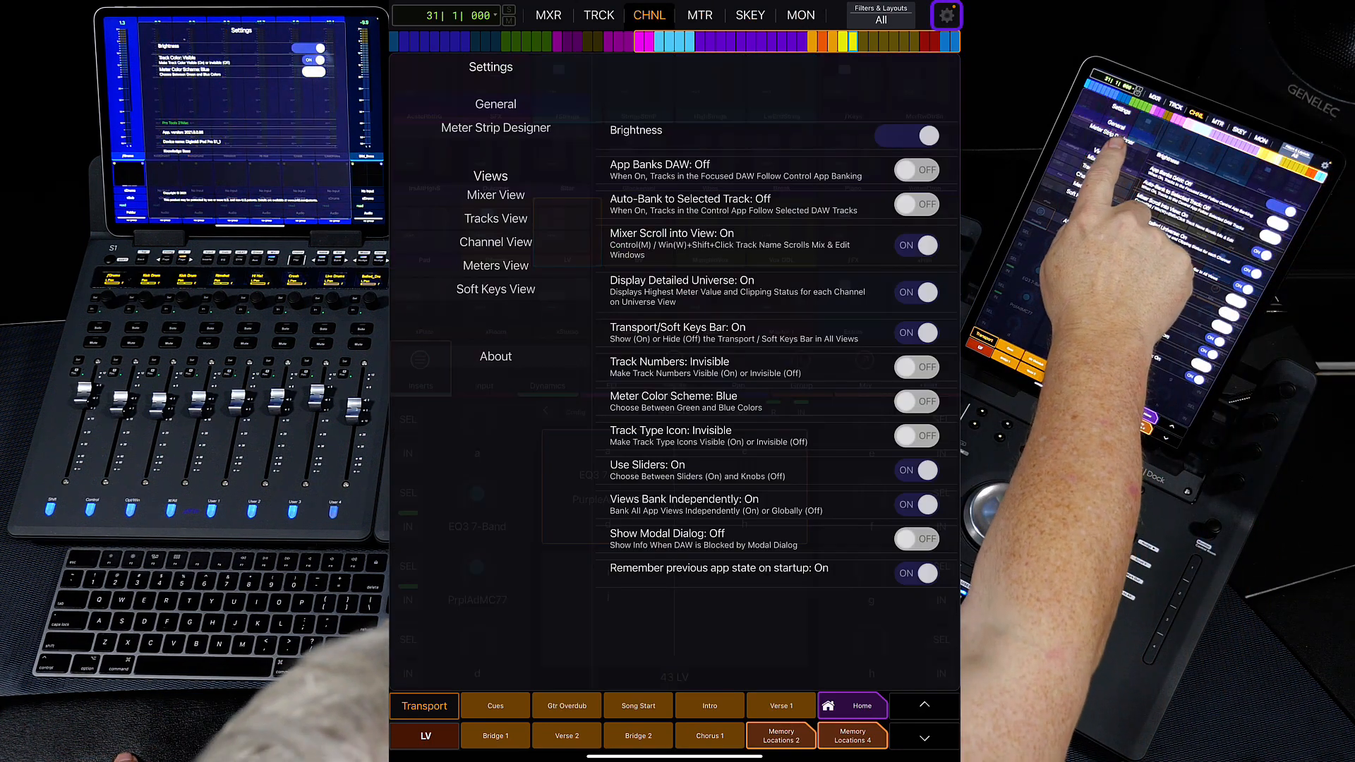
left_click(494, 127)
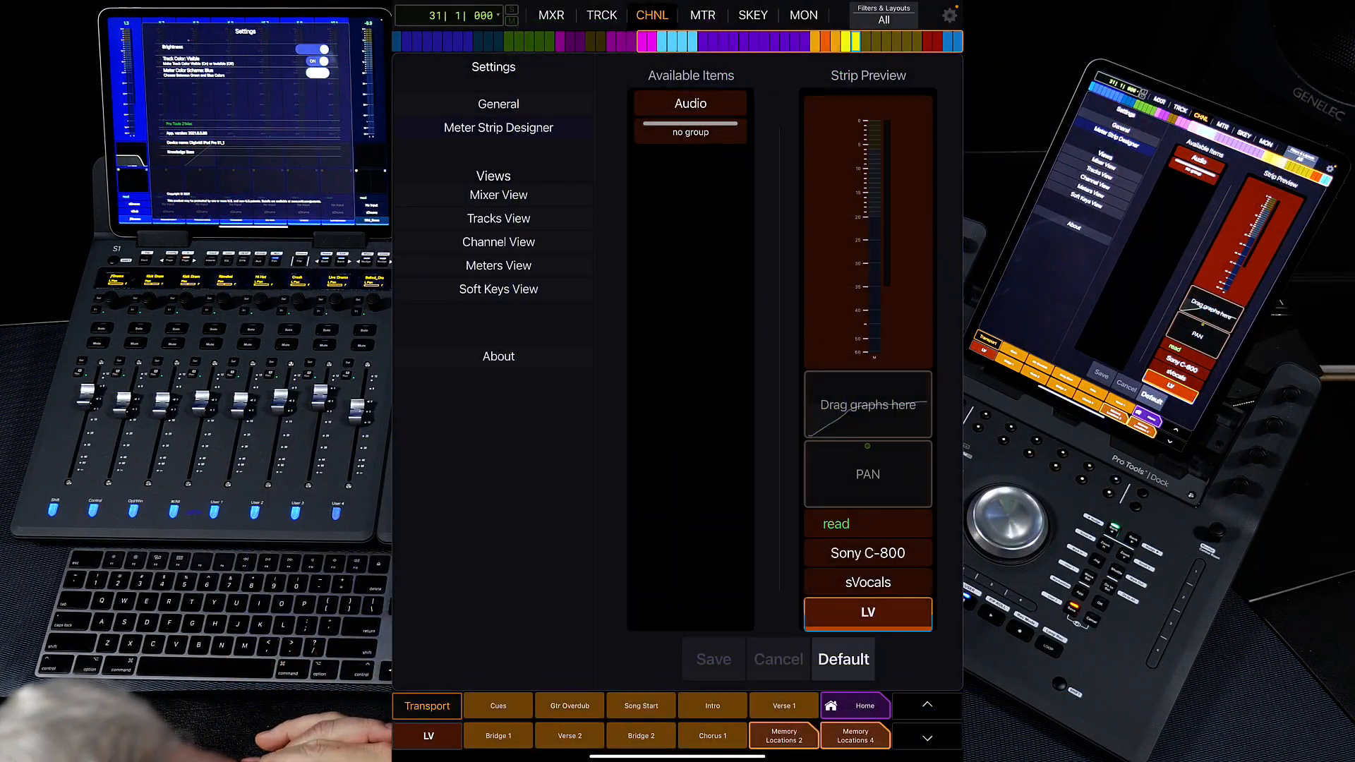
Step: Restore the default meter strip layout so all items sit in the preview
left_click(843, 659)
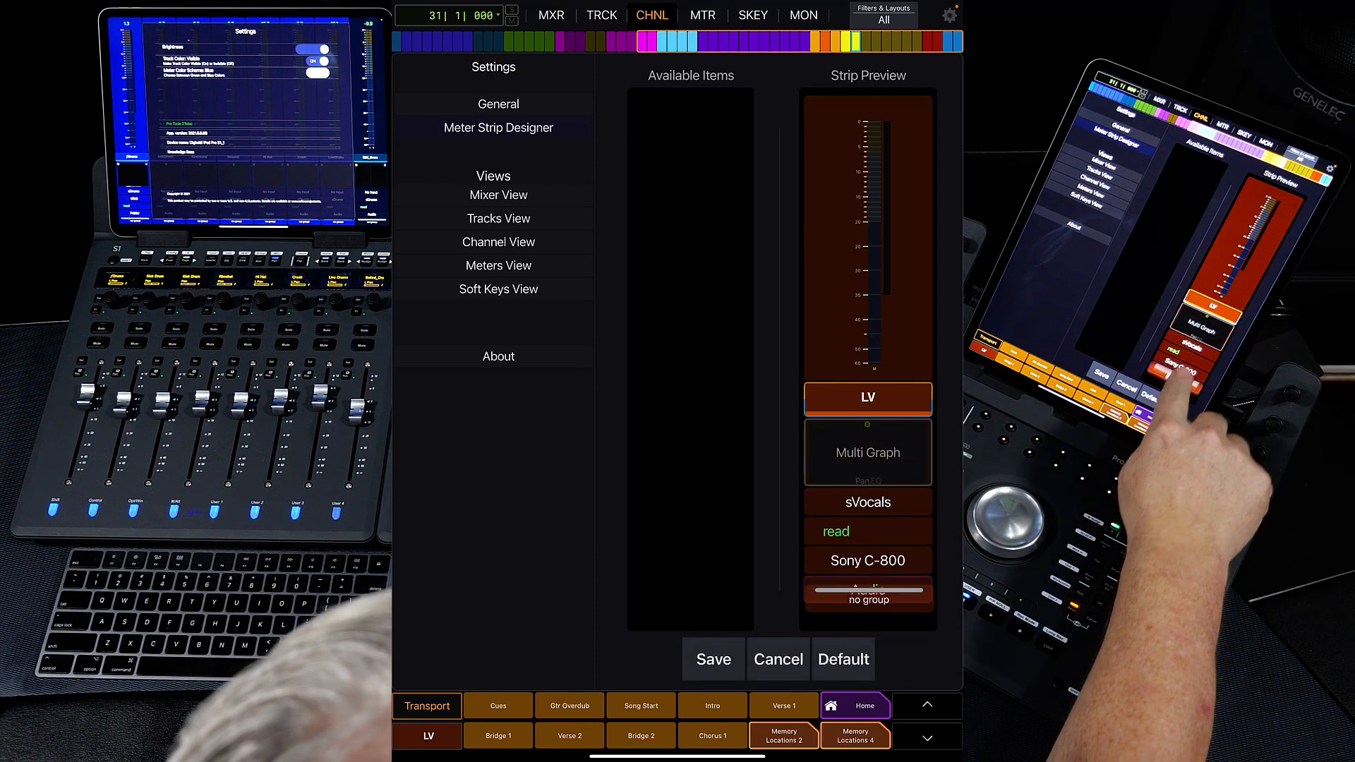
scroll("down", 3)
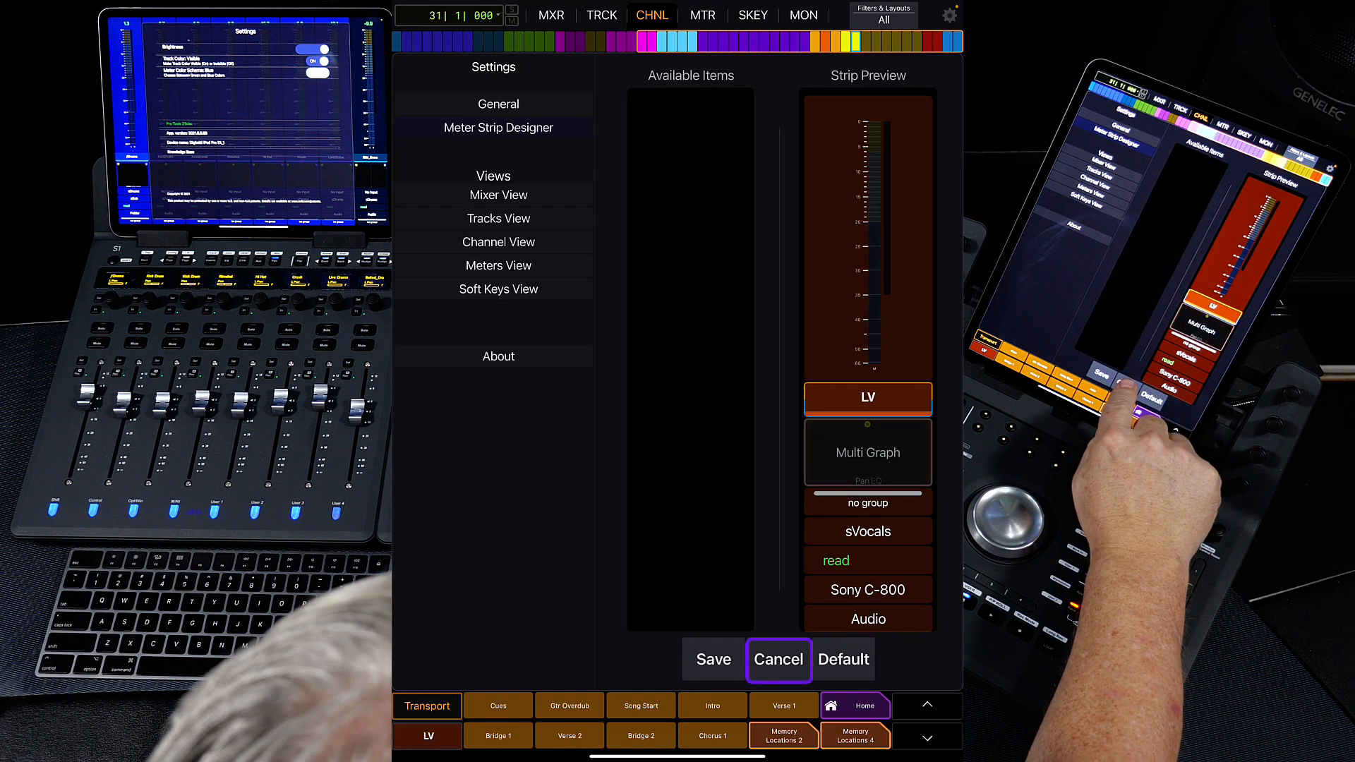